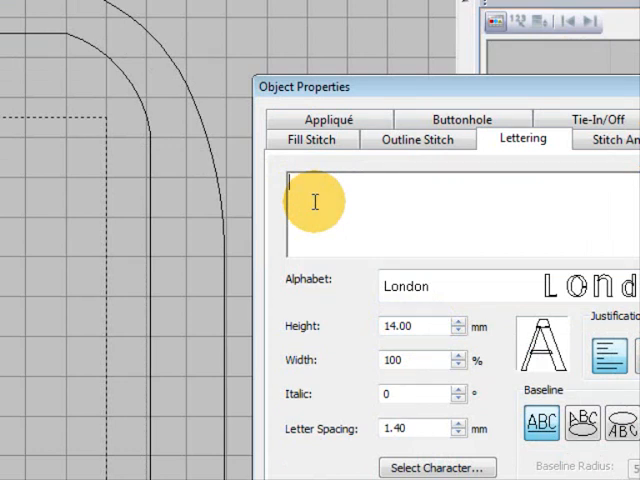
Step: Enter the letter S and choose the Scanner alphabet for the lettering object
{"action": "type", "text": "S"}
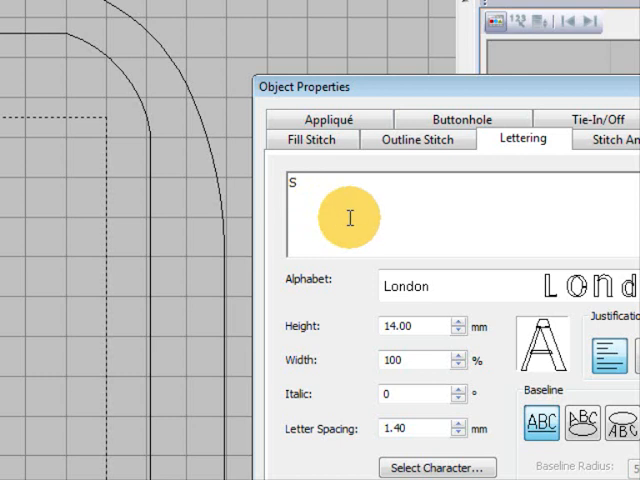
{"action": "left_click", "coordinate": [458, 286]}
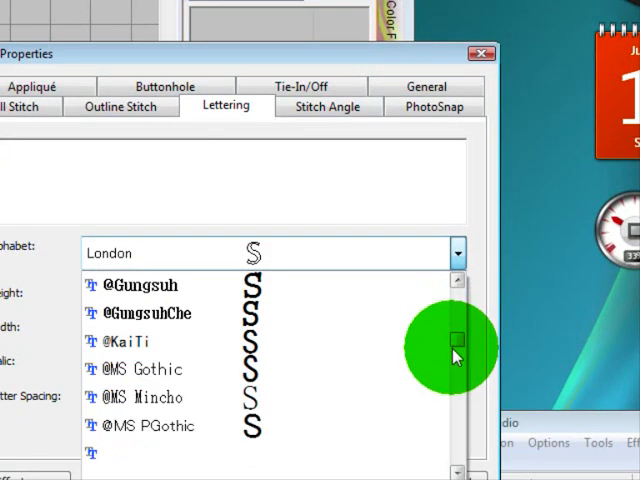
{"action": "scroll", "scroll_direction": "down", "scroll_amount": 3}
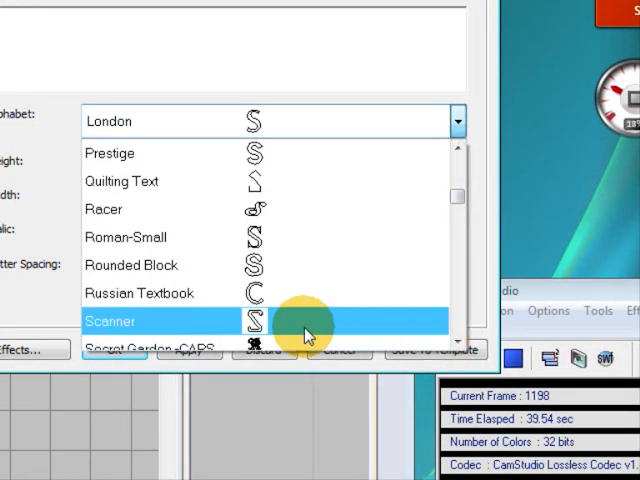
{"action": "left_click", "coordinate": [131, 265]}
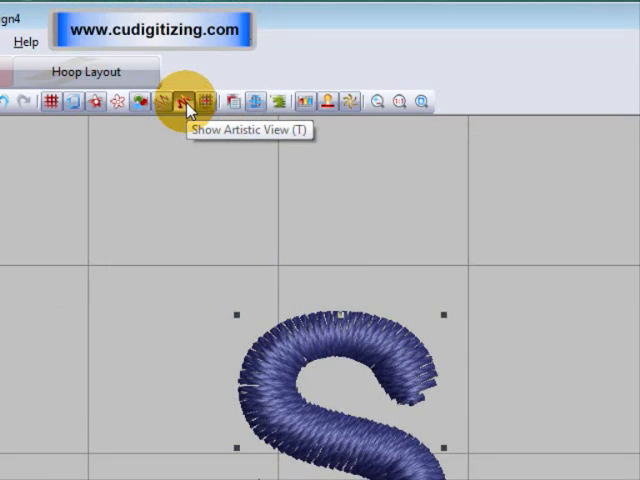
Step: Switch the satin S to stitch-line view and pan around its outline points
{"action": "left_click", "coordinate": [182, 100]}
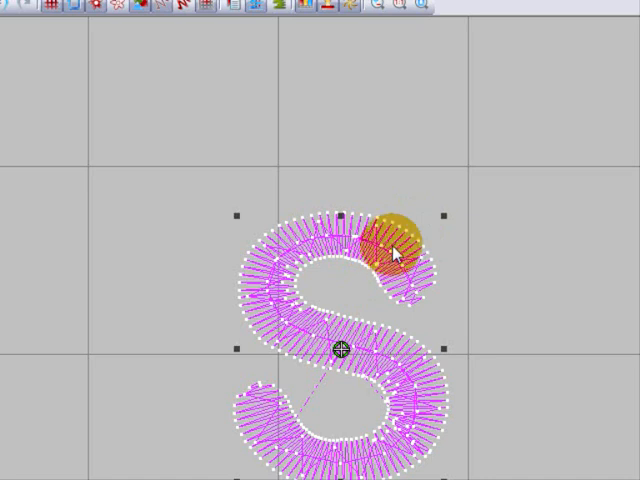
{"action": "left_click_drag", "start_coordinate": [393, 243], "coordinate": [308, 203]}
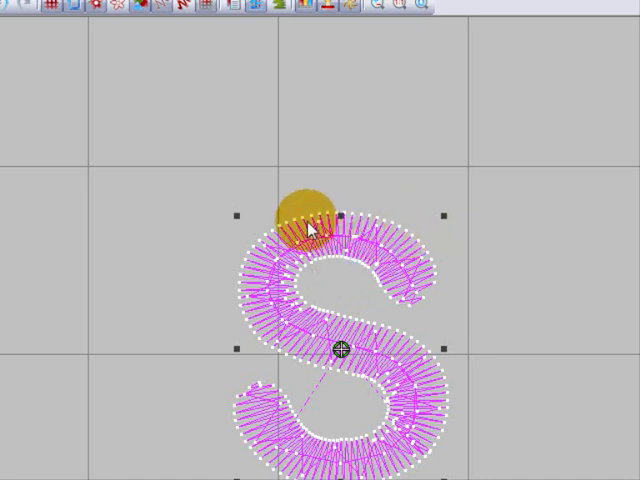
{"action": "left_click_drag", "start_coordinate": [305, 210], "coordinate": [232, 335]}
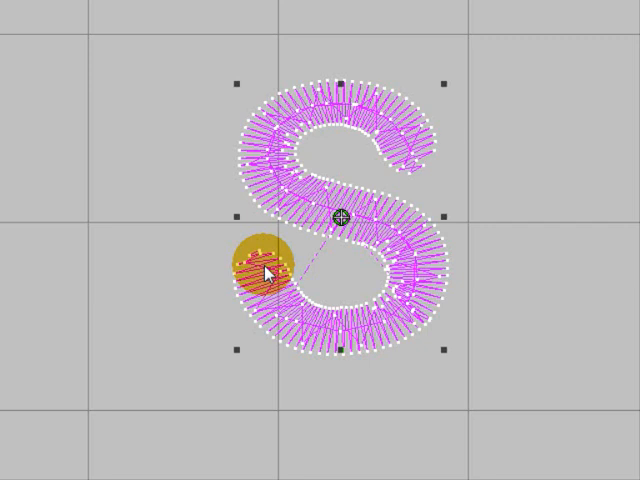
{"action": "left_click_drag", "start_coordinate": [265, 270], "coordinate": [325, 270]}
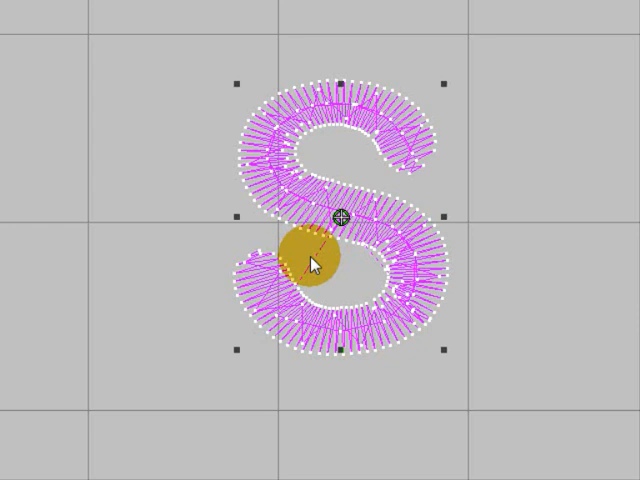
{"action": "left_click_drag", "start_coordinate": [312, 262], "coordinate": [478, 152]}
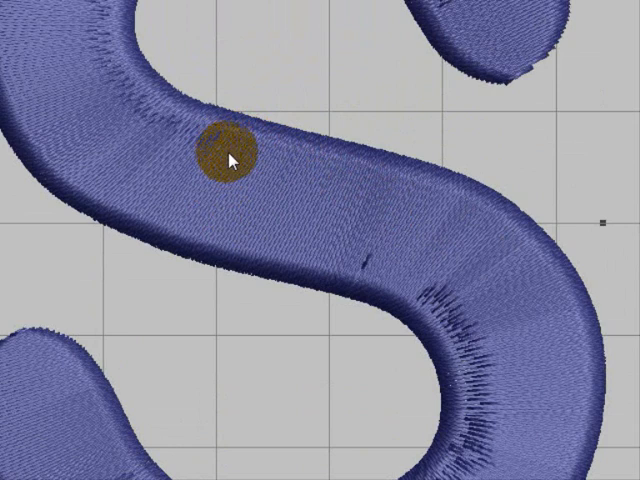
Step: Zoom in on the realistically rendered satin S to inspect its stitches
{"action": "left_click_drag", "start_coordinate": [225, 160], "coordinate": [285, 207]}
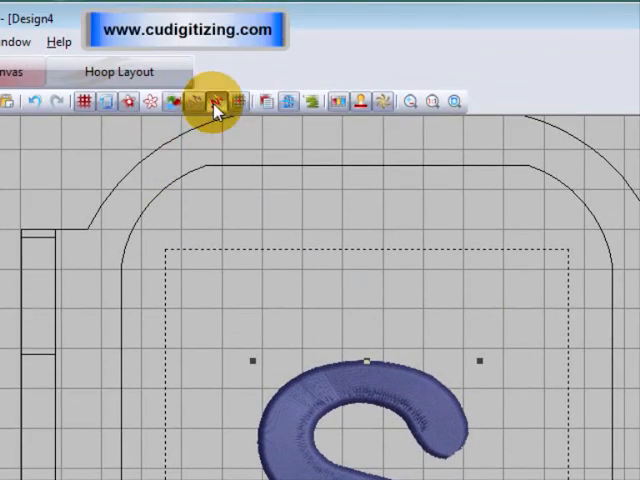
Step: Turn off the realistic thread rendering to expose the S's outline points
{"action": "left_click", "coordinate": [213, 100]}
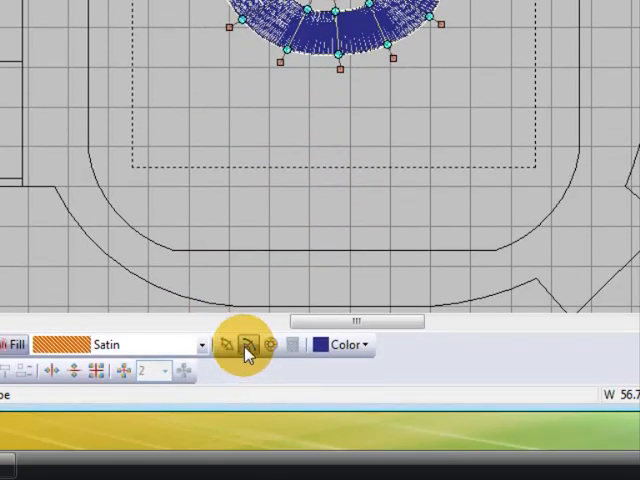
{"action": "mouse_move", "coordinate": [240, 345]}
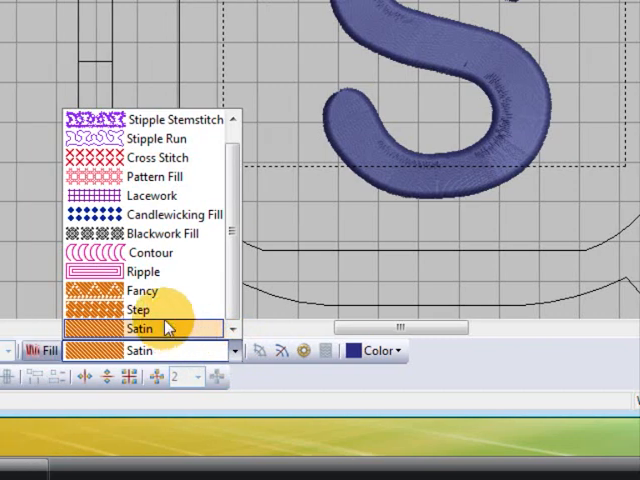
Step: Give the second S a Fancy 002 Emerald pattern fill in Grid layout
{"action": "left_click", "coordinate": [143, 291]}
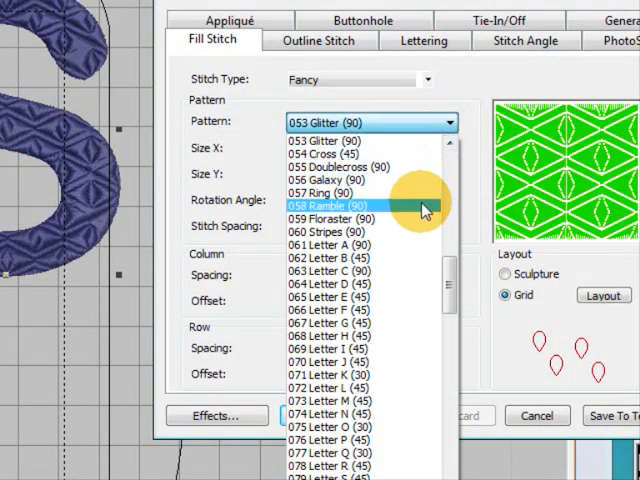
{"action": "scroll", "scroll_direction": "up", "scroll_amount": 3}
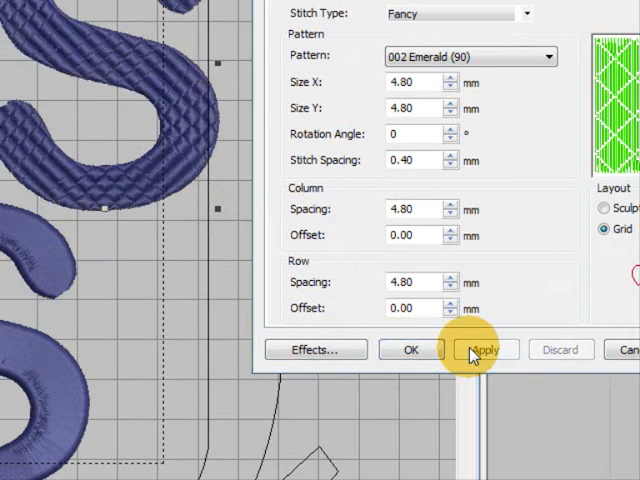
{"action": "left_click", "coordinate": [485, 350]}
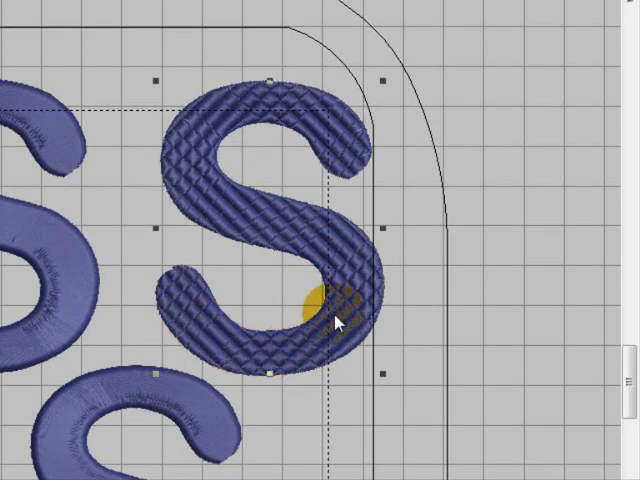
Step: Reposition an S and apply the Fancy 002 Emerald fill in Sculpture layout
{"action": "left_click_drag", "start_coordinate": [315, 310], "coordinate": [283, 140]}
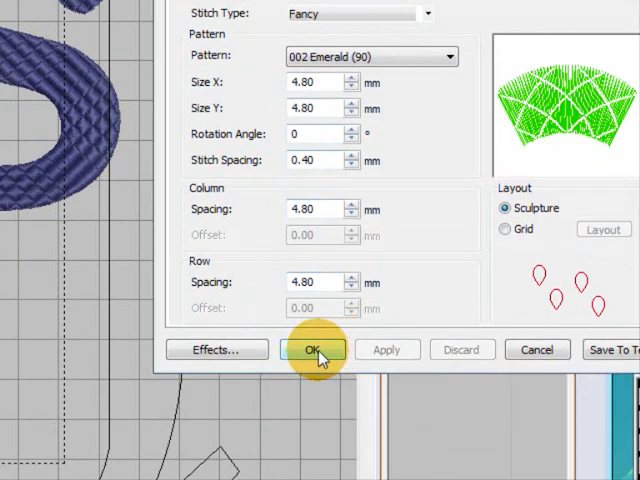
{"action": "left_click", "coordinate": [314, 349]}
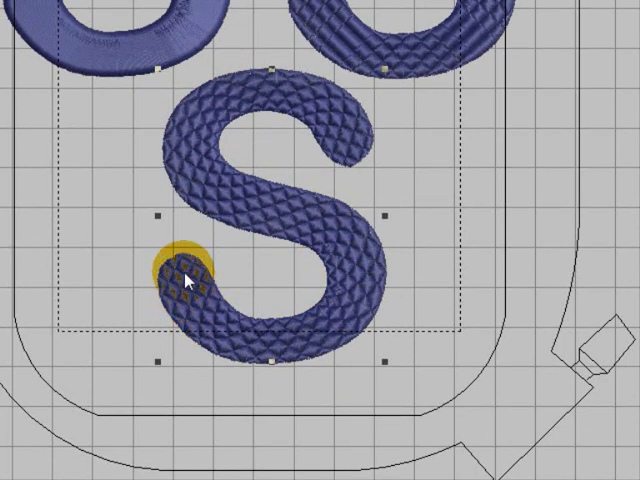
{"action": "left_click_drag", "start_coordinate": [185, 280], "coordinate": [230, 200]}
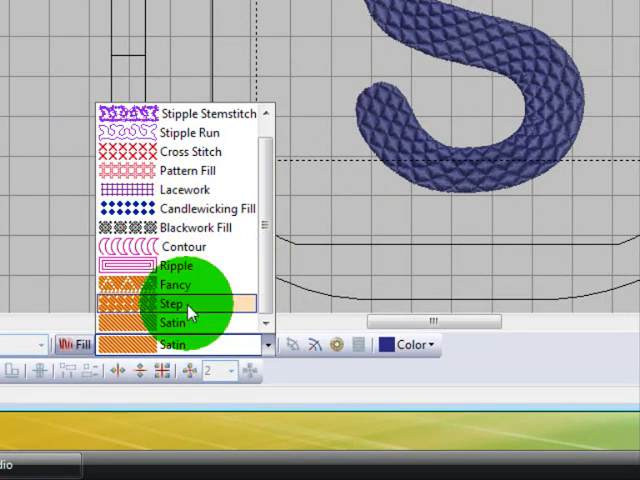
Step: Change one S letter's fill stitch type to Step
{"action": "left_click", "coordinate": [165, 303]}
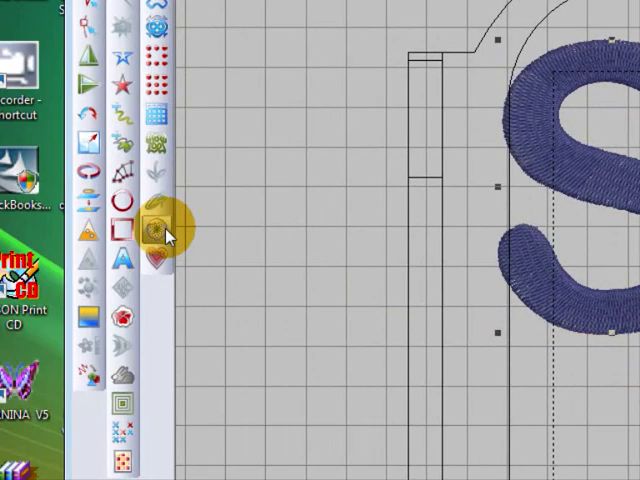
{"action": "mouse_move", "coordinate": [157, 225]}
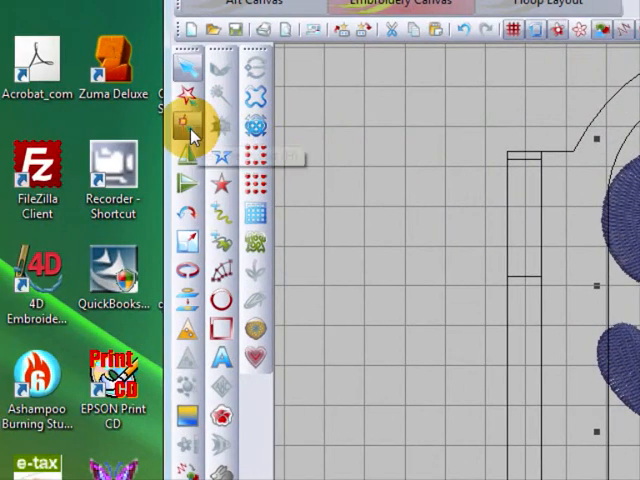
{"action": "mouse_move", "coordinate": [188, 120]}
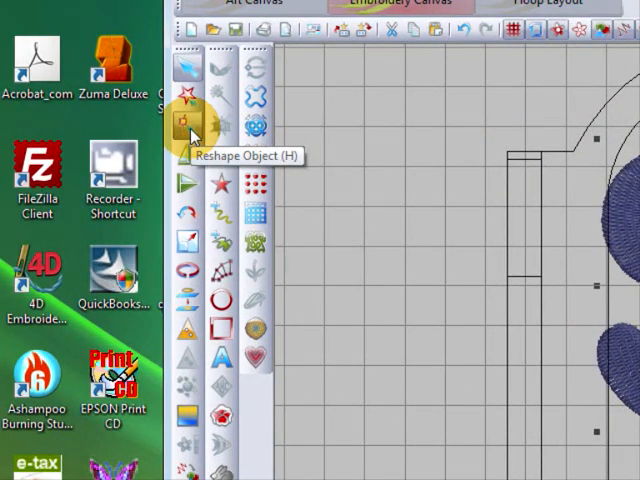